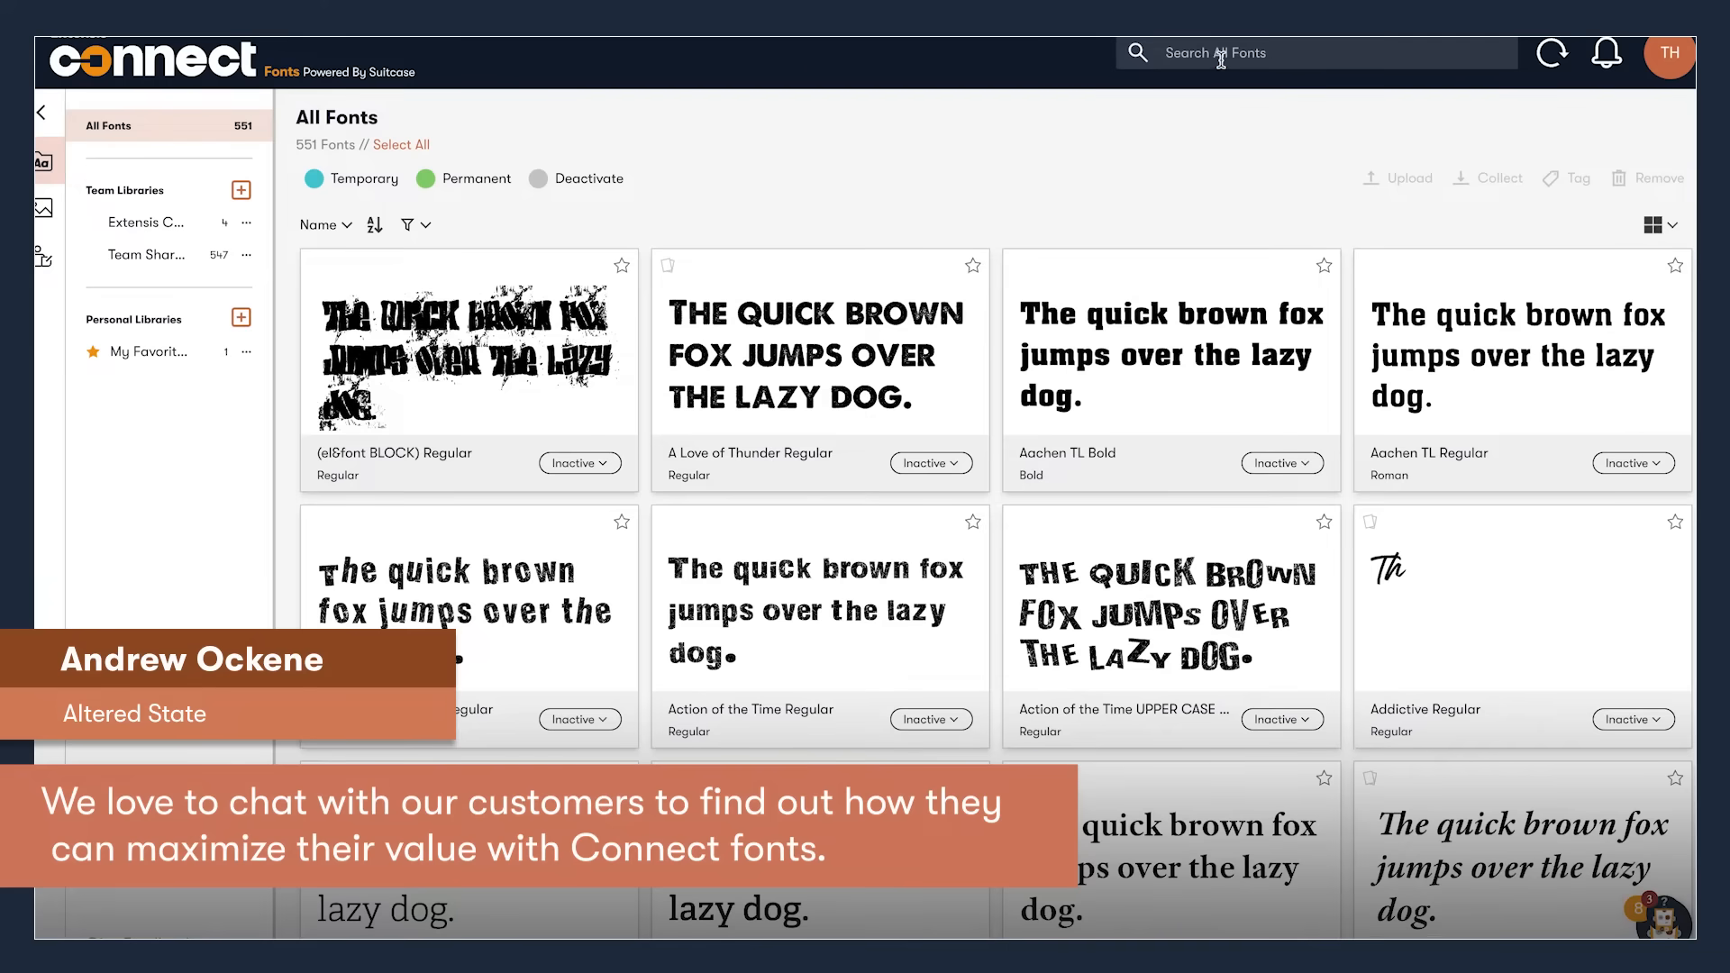
Search 'conde' and apply the 'condensed (249)' Font Sense smart tag
text(conde)
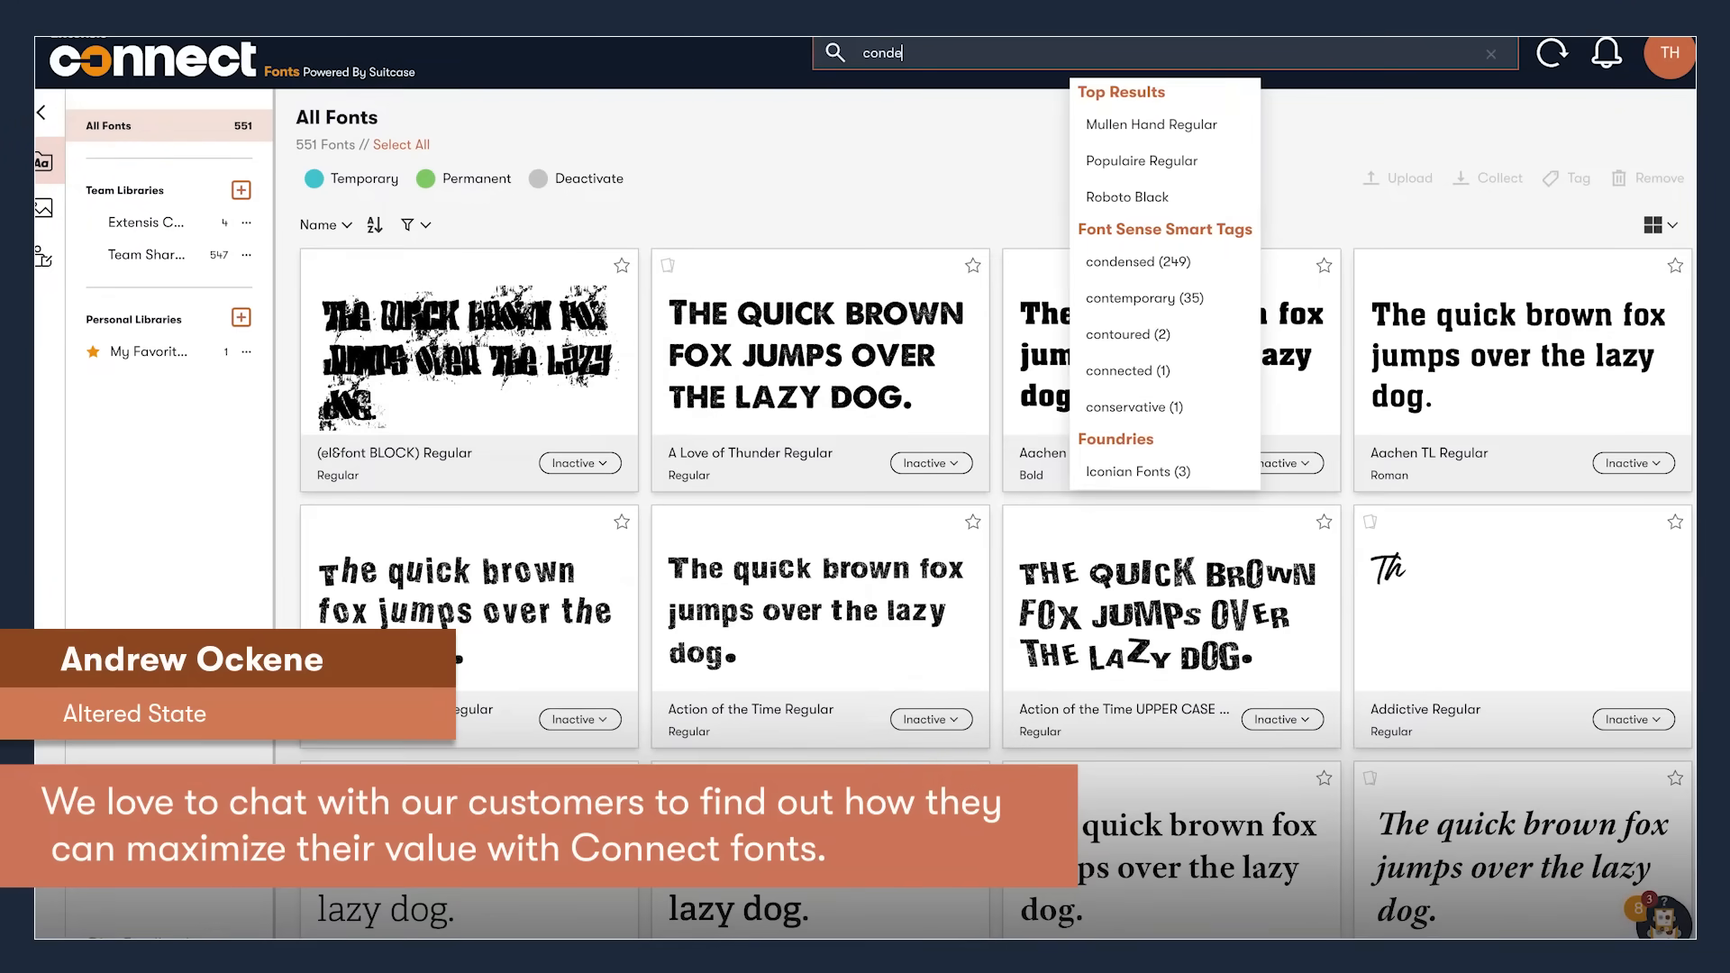
click(1136, 261)
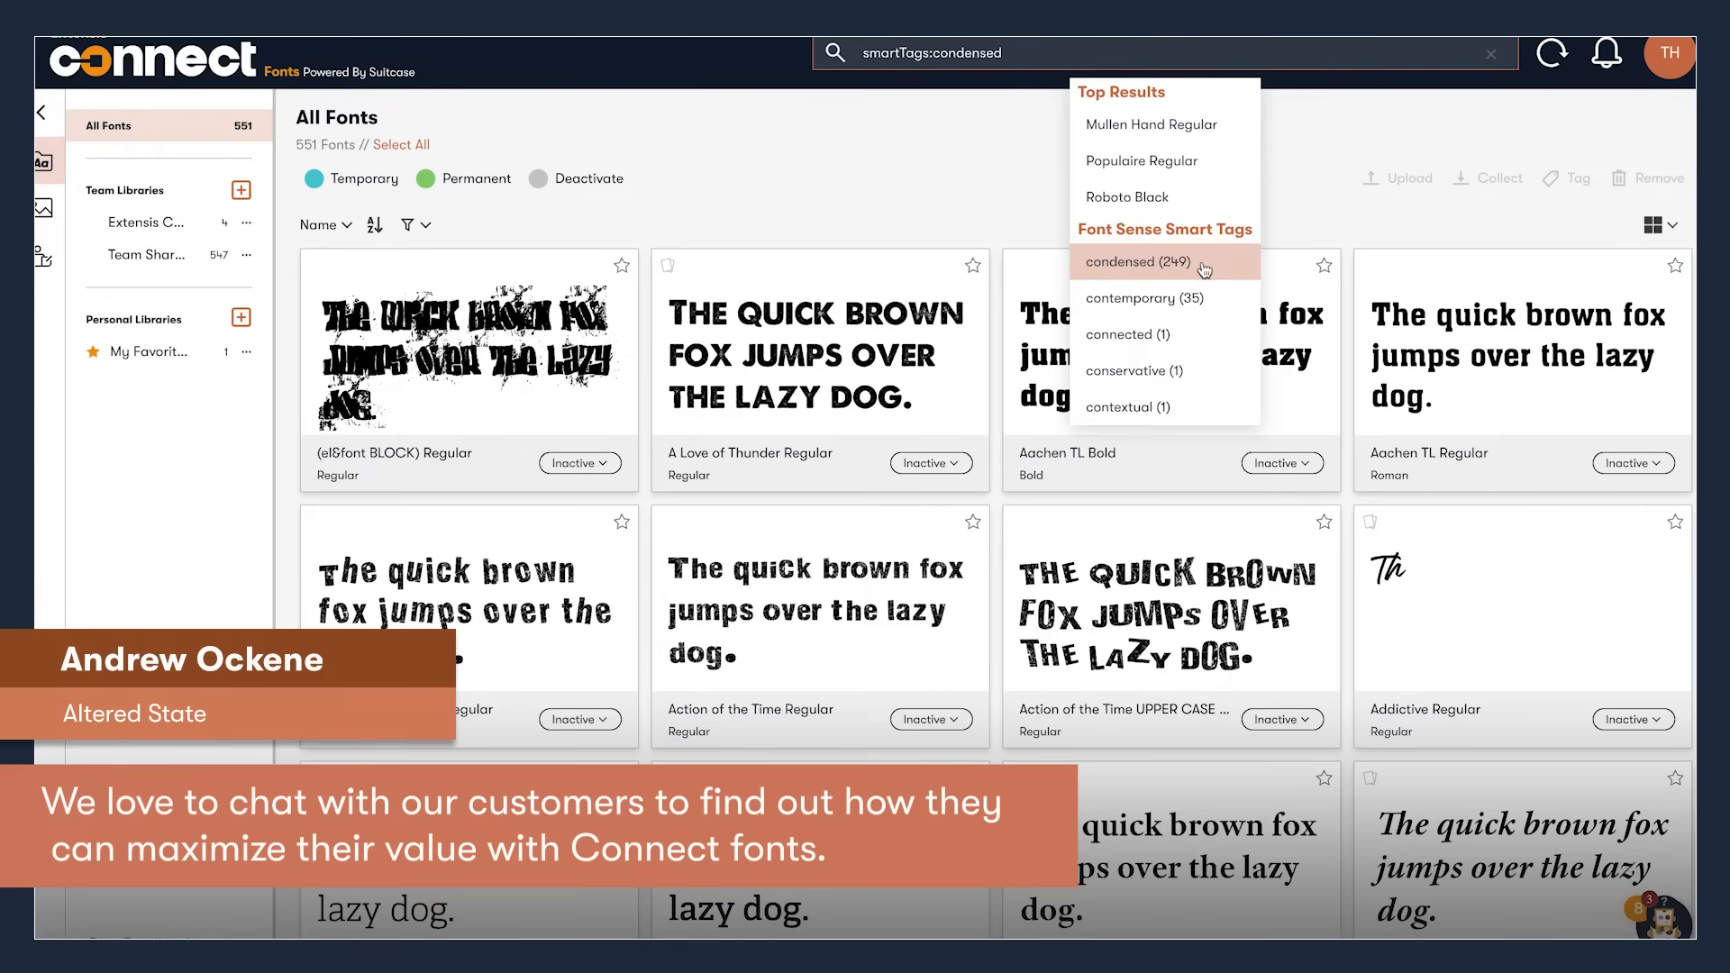
click(1137, 262)
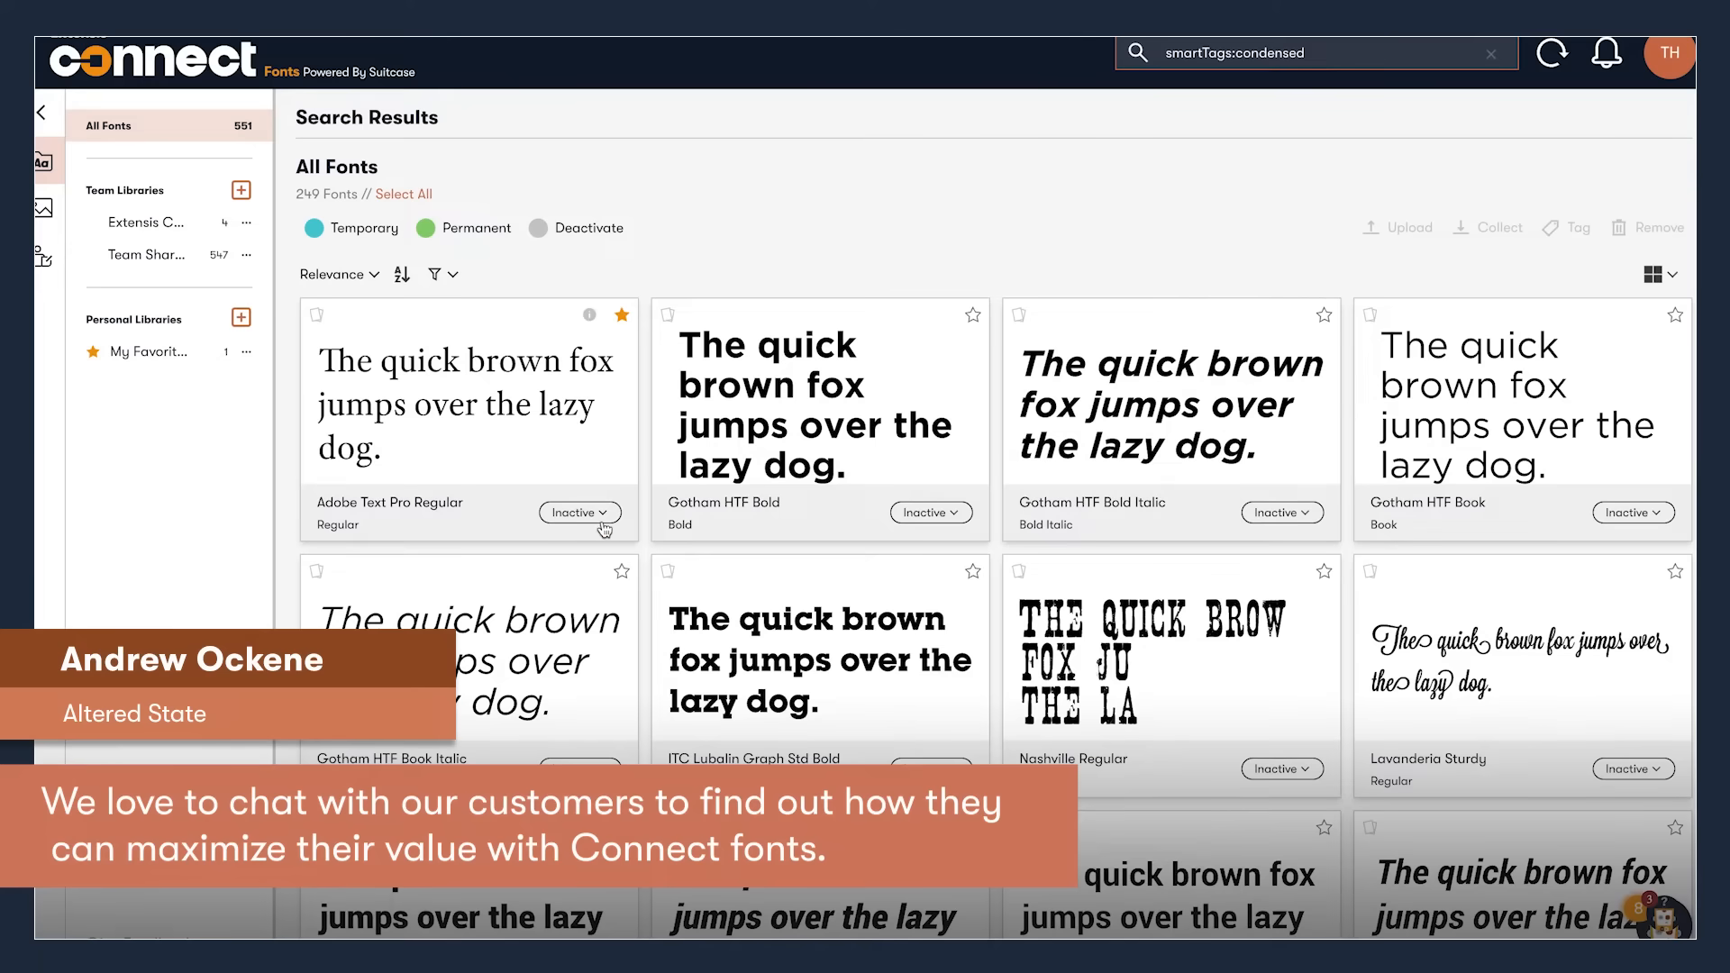